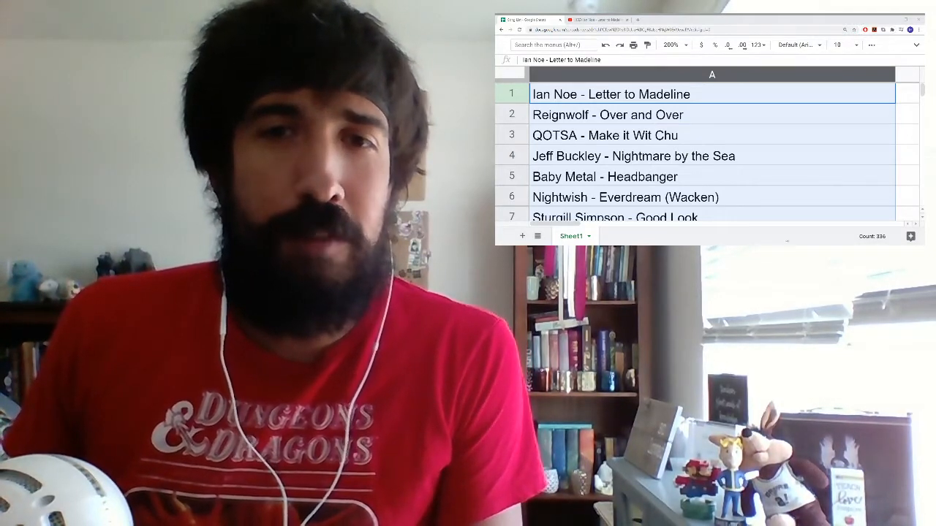
Randomize the song list range so The Dear Hunter - Cascade comes first, then reopen the column's context menu
left_click(593, 21)
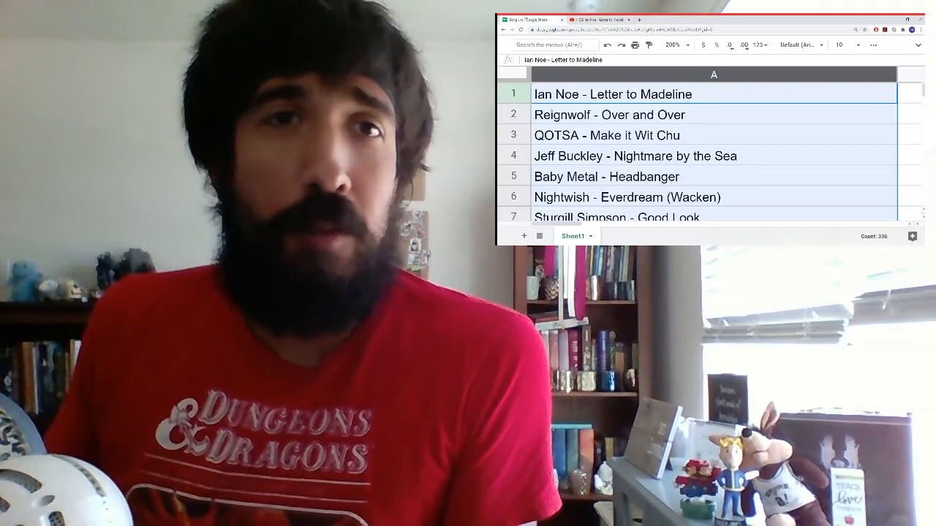
left_click(593, 20)
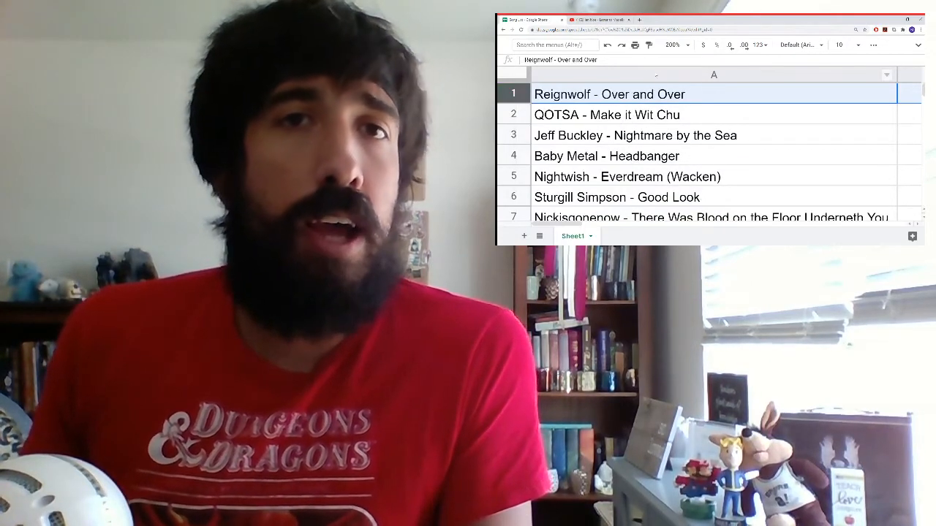
right_click(714, 74)
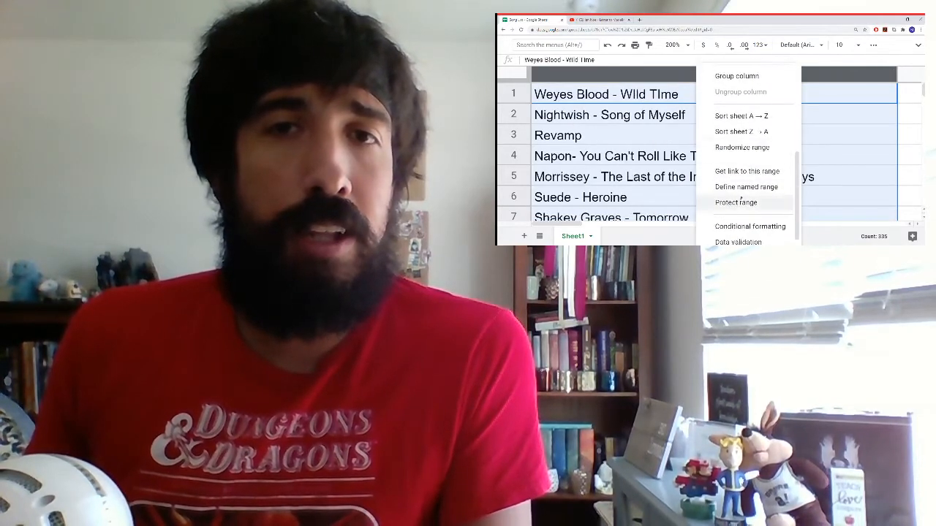
left_click(743, 146)
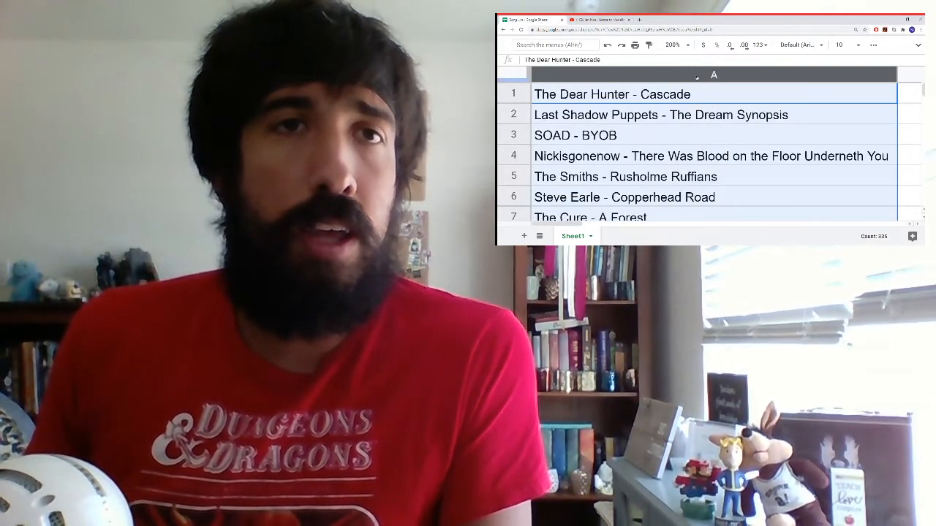
right_click(714, 77)
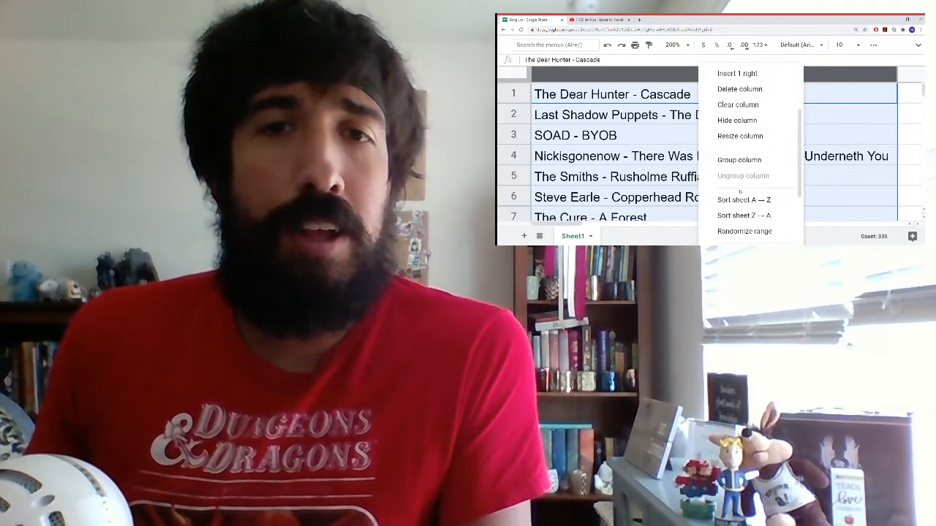